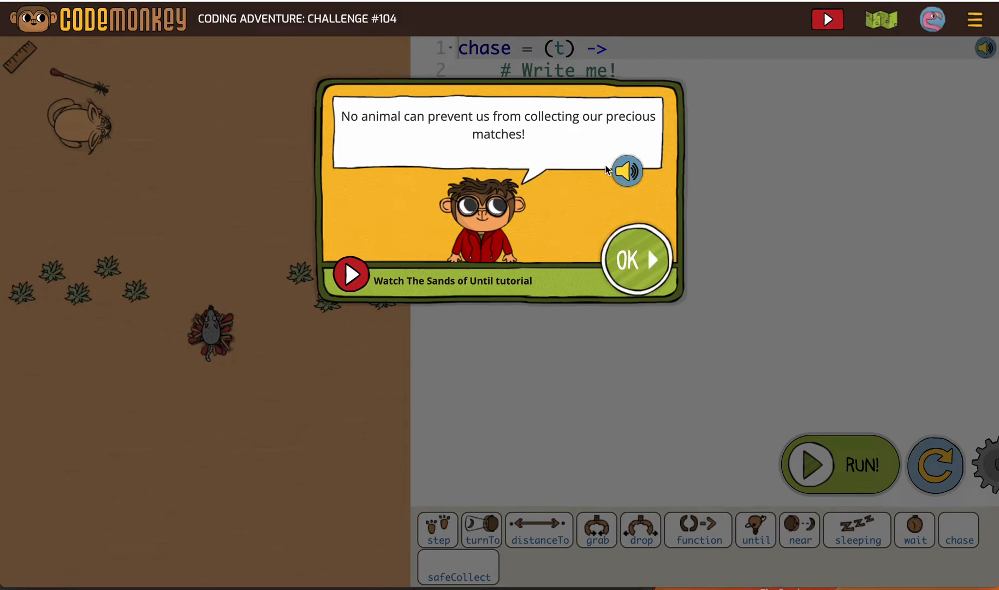
pyautogui.moveTo(534, 244)
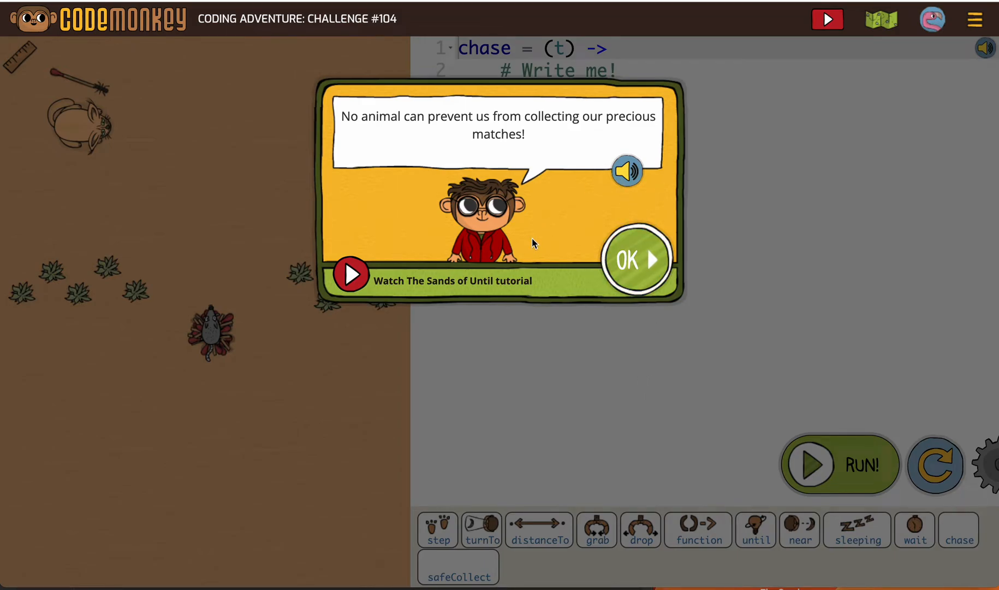
pyautogui.moveTo(483, 346)
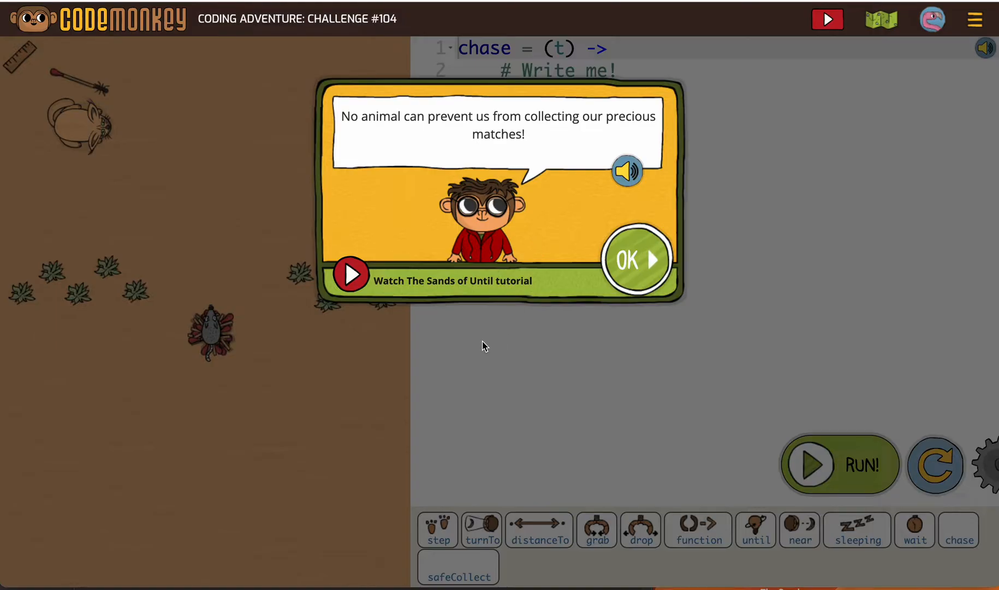
pyautogui.moveTo(637, 260)
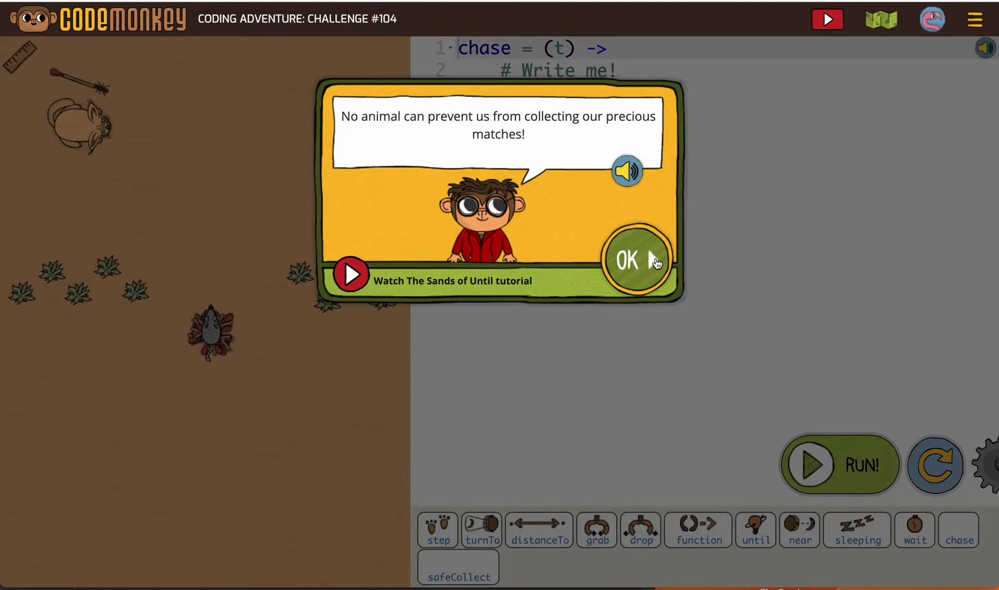
pyautogui.moveTo(571, 273)
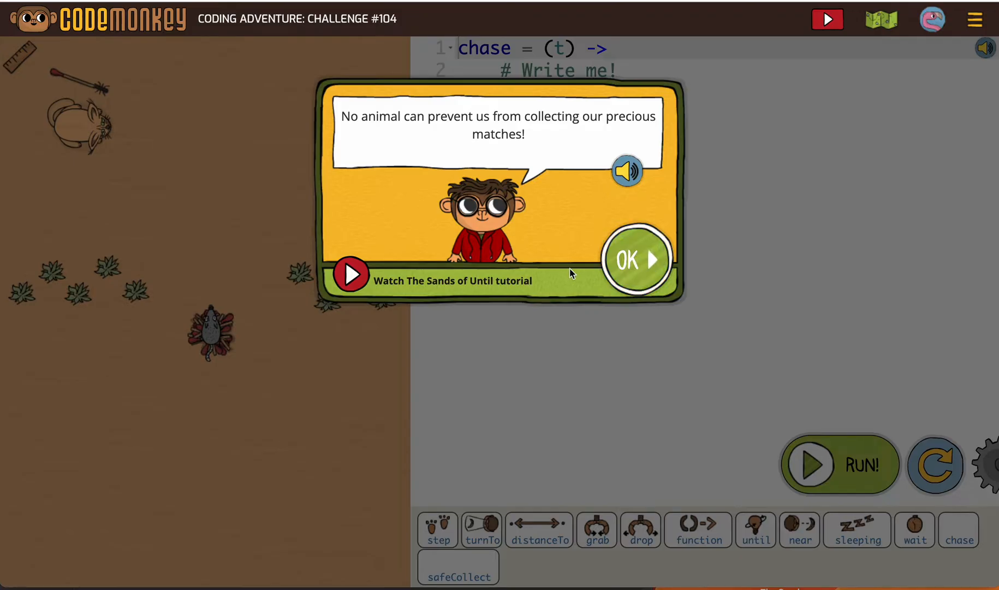
pyautogui.moveTo(471, 232)
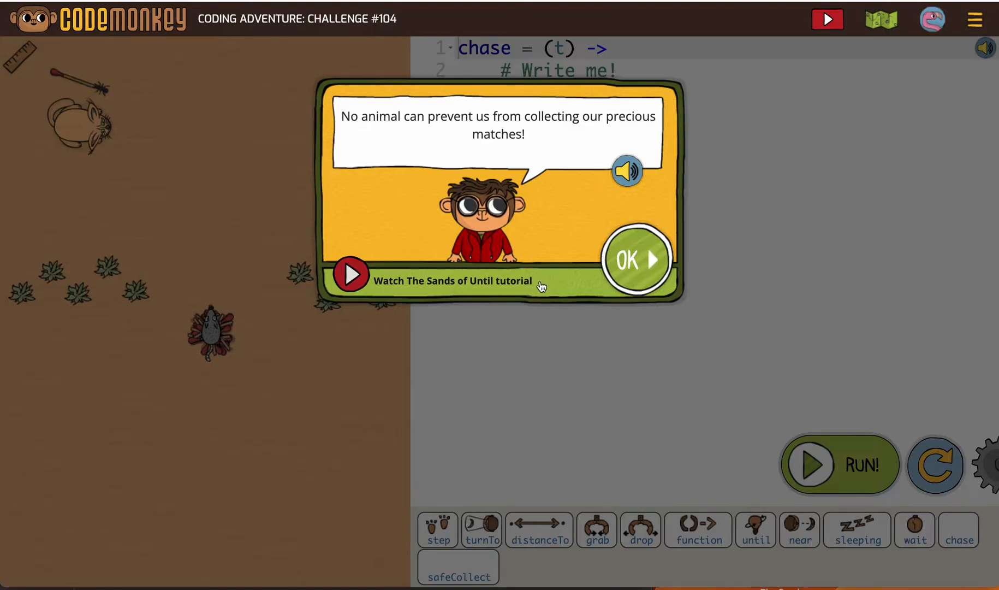
pyautogui.moveTo(454, 303)
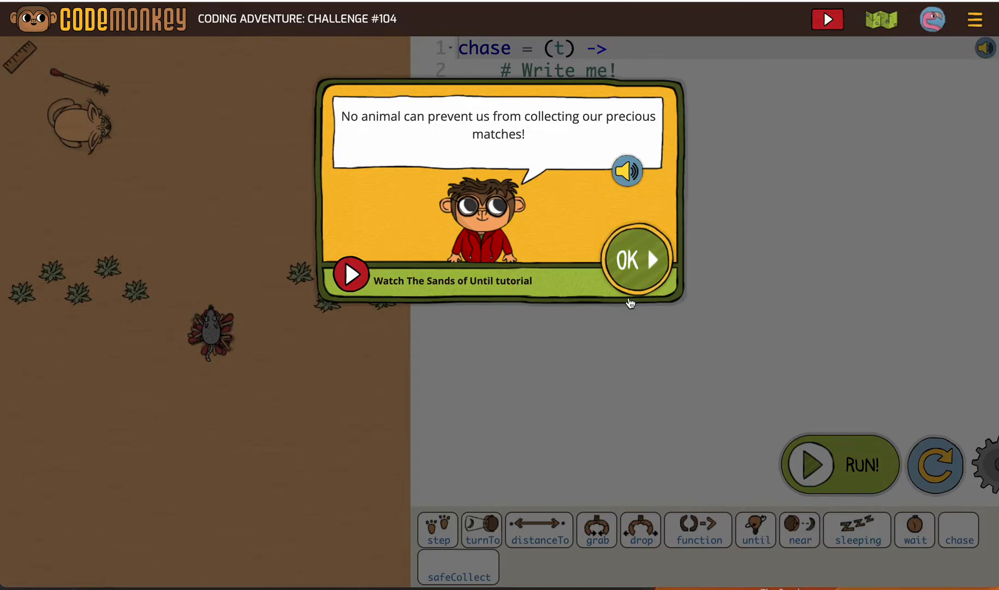
# Dismiss the level intro and delete the '# Write me!' comment in chase.
pyautogui.click(636, 260)
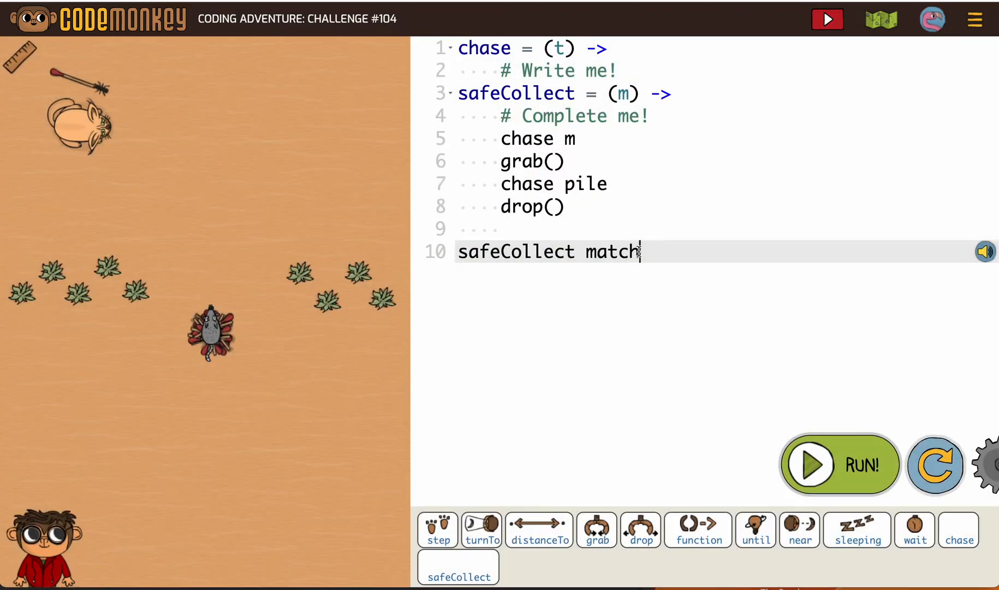
pyautogui.click(612, 70)
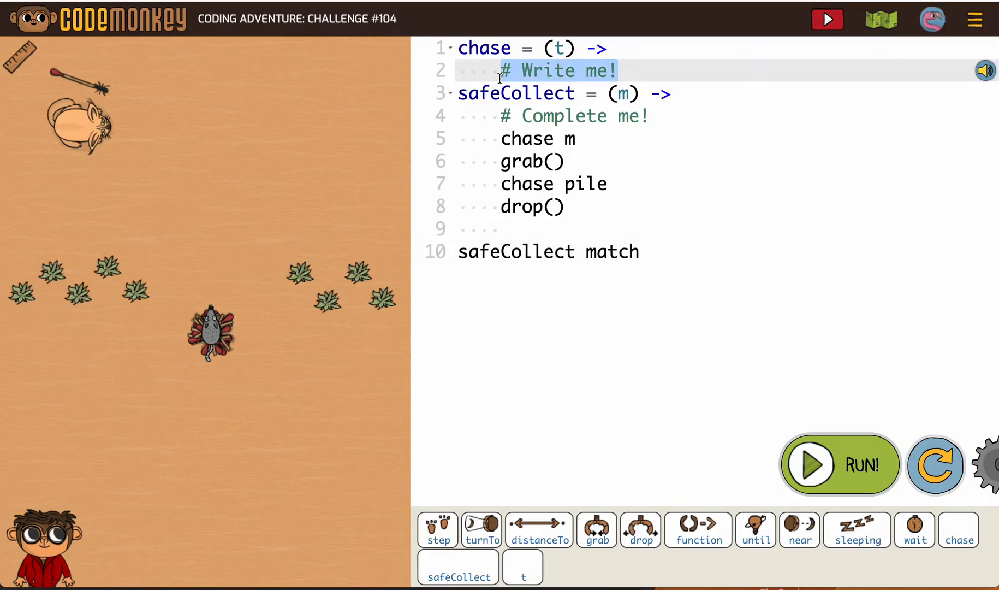
pyautogui.press('Delete')
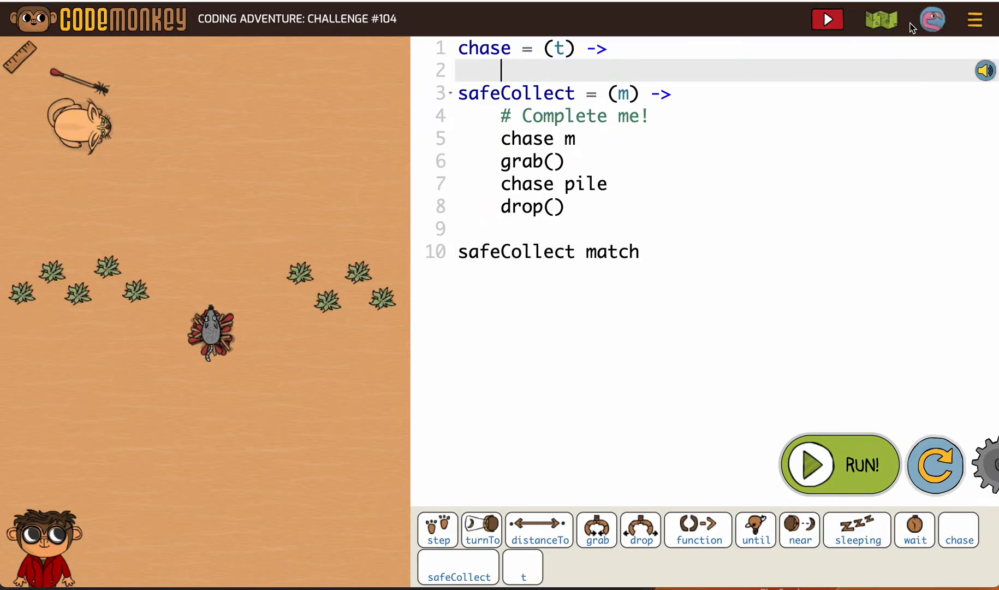
pyautogui.click(881, 19)
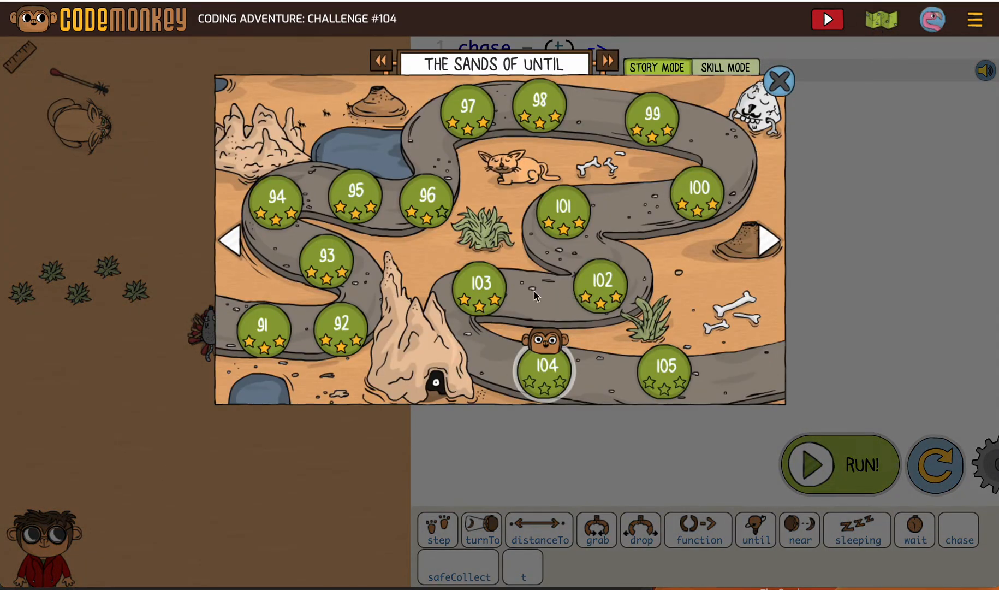
pyautogui.moveTo(480, 289)
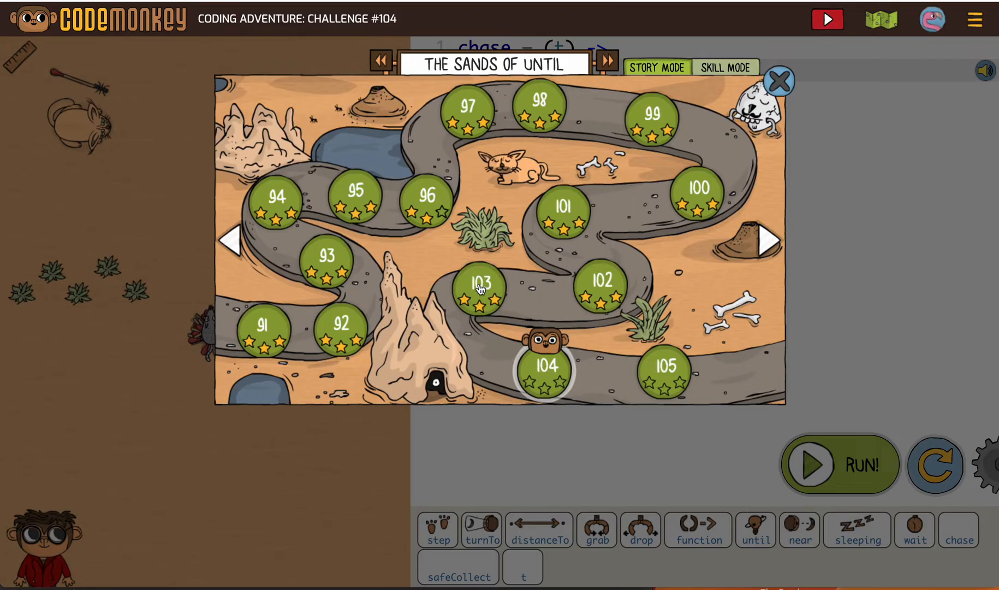
pyautogui.click(478, 290)
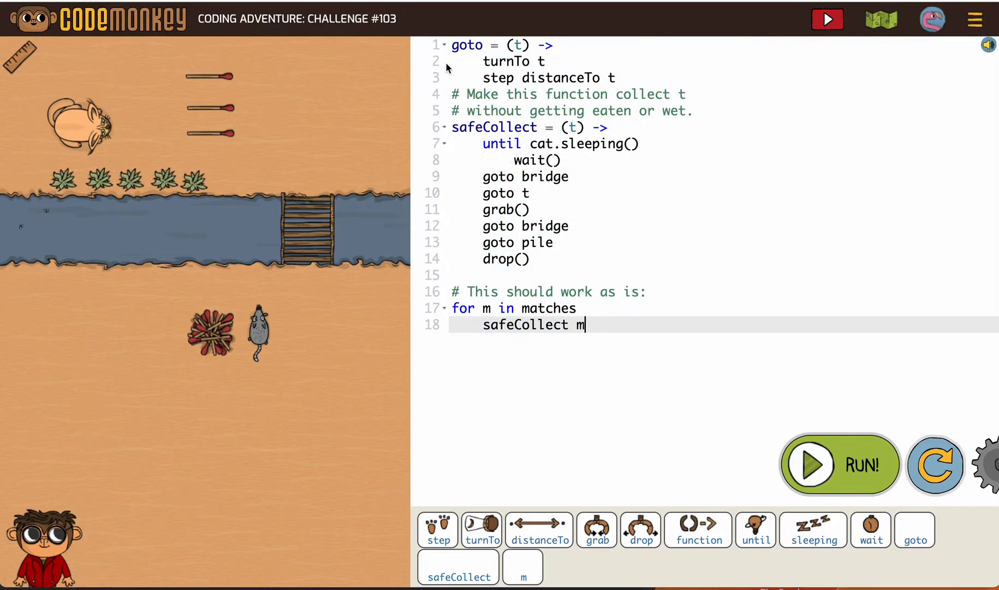
pyautogui.moveTo(863, 32)
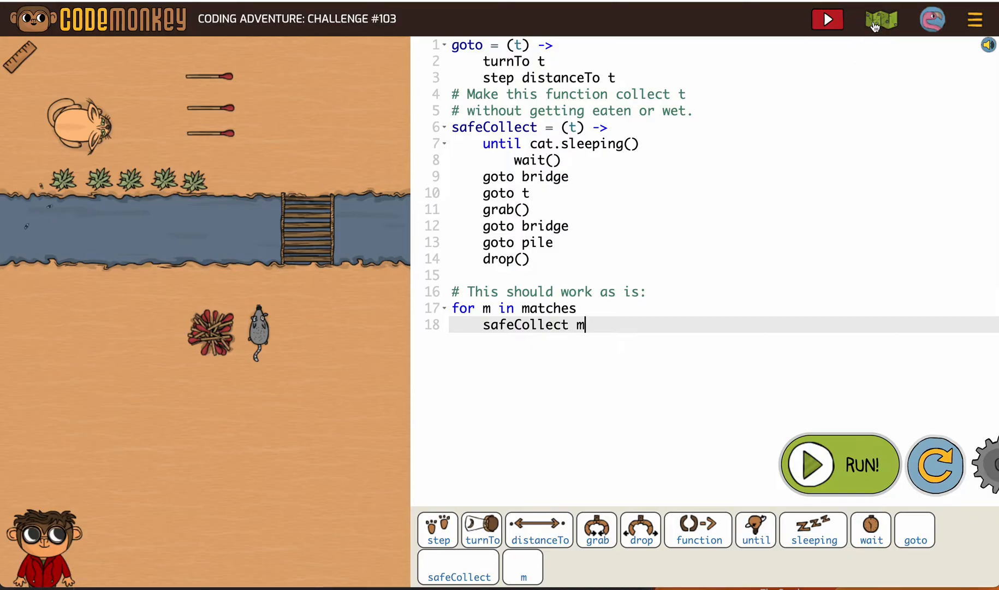
pyautogui.click(881, 19)
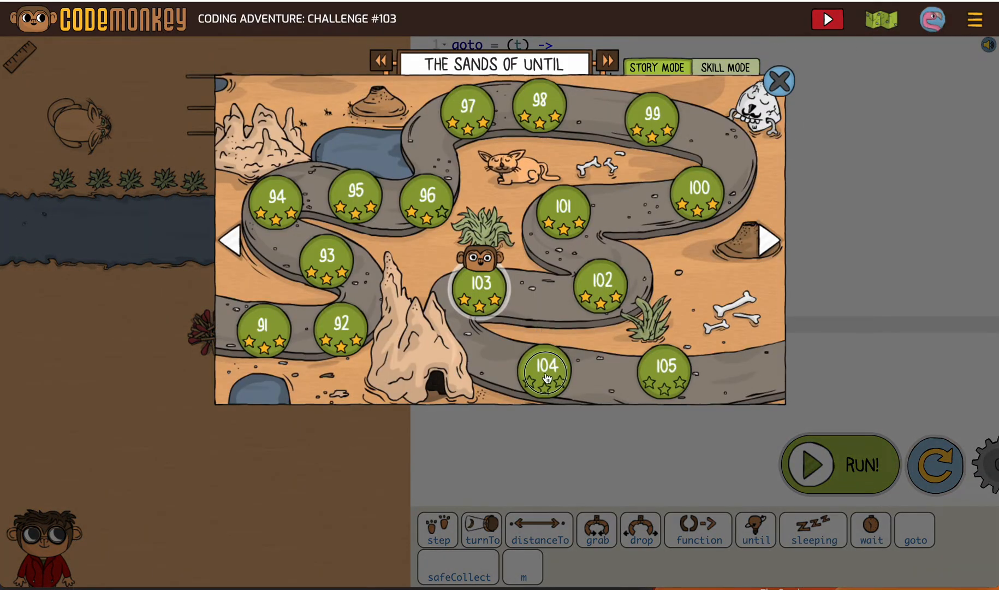
pyautogui.click(545, 372)
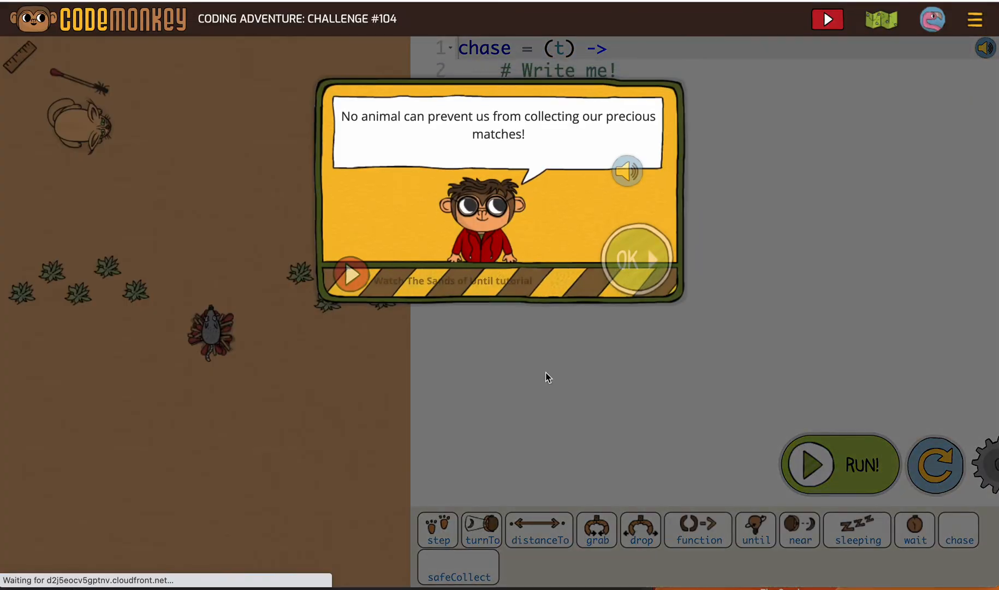
pyautogui.click(628, 258)
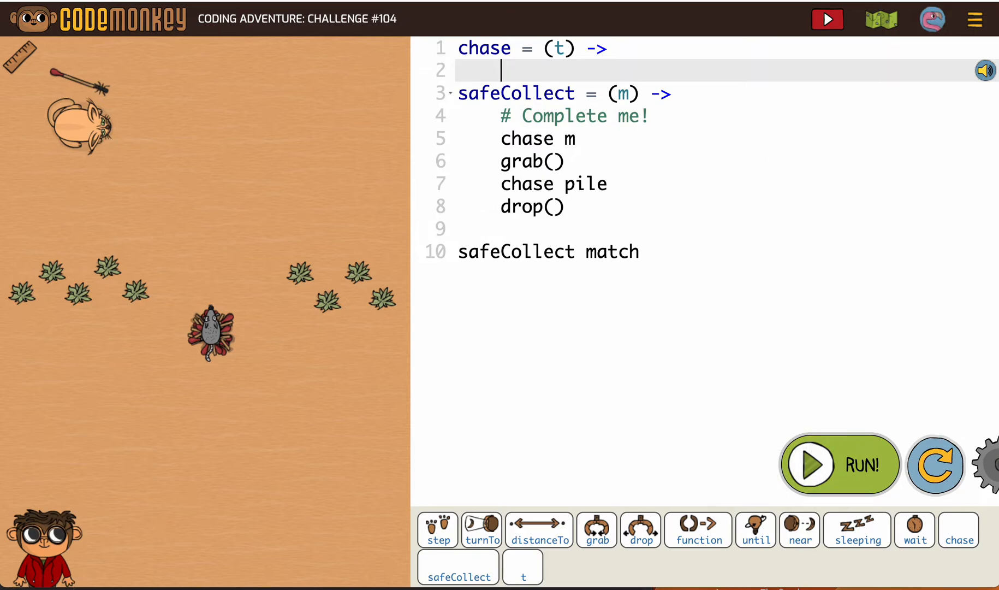
# Give chase an 'until near t' loop that turns to t and steps toward it.
pyautogui.click(755, 529)
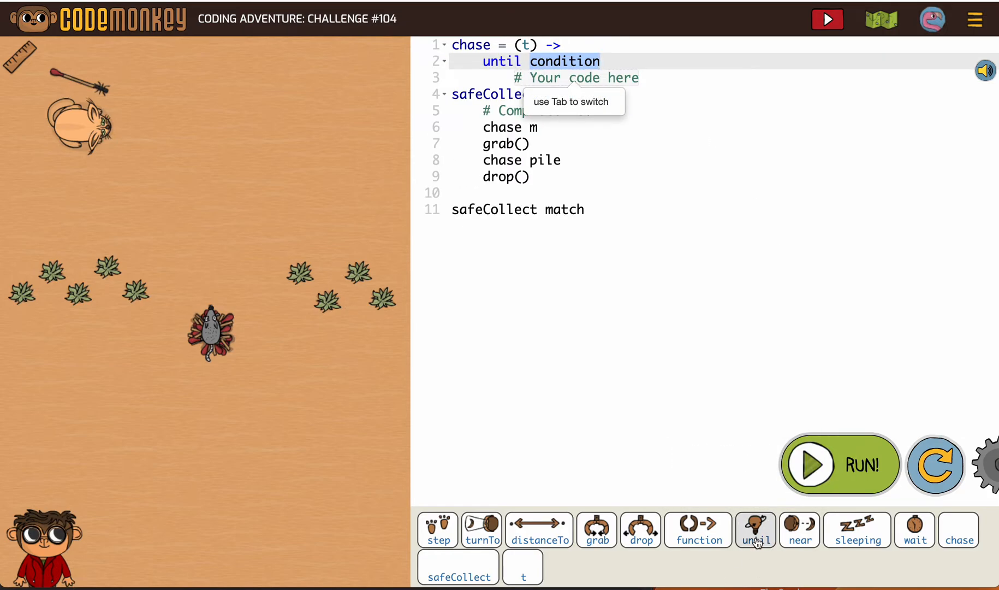
pyautogui.moveTo(958, 529)
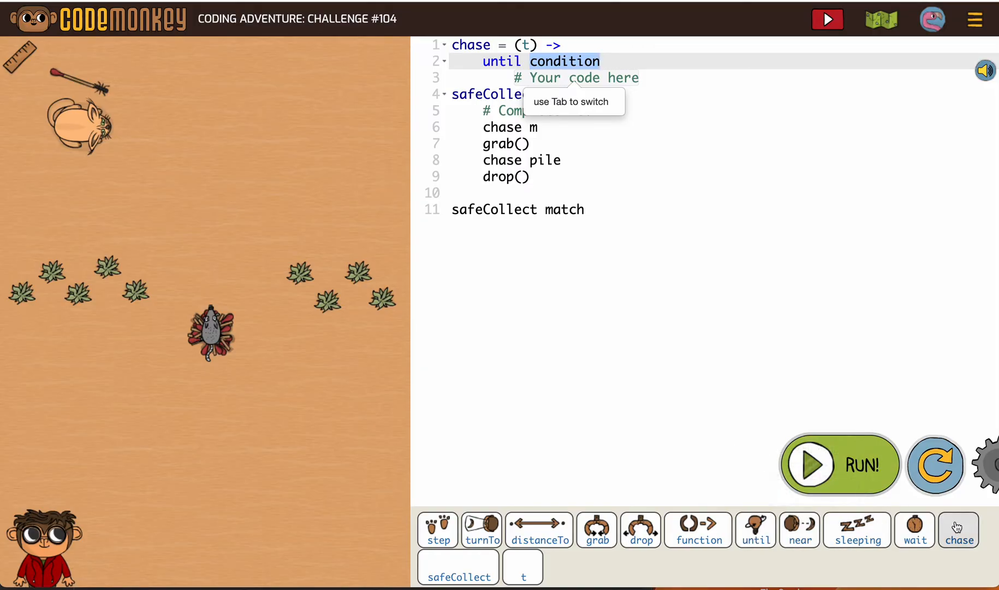
pyautogui.click(798, 529)
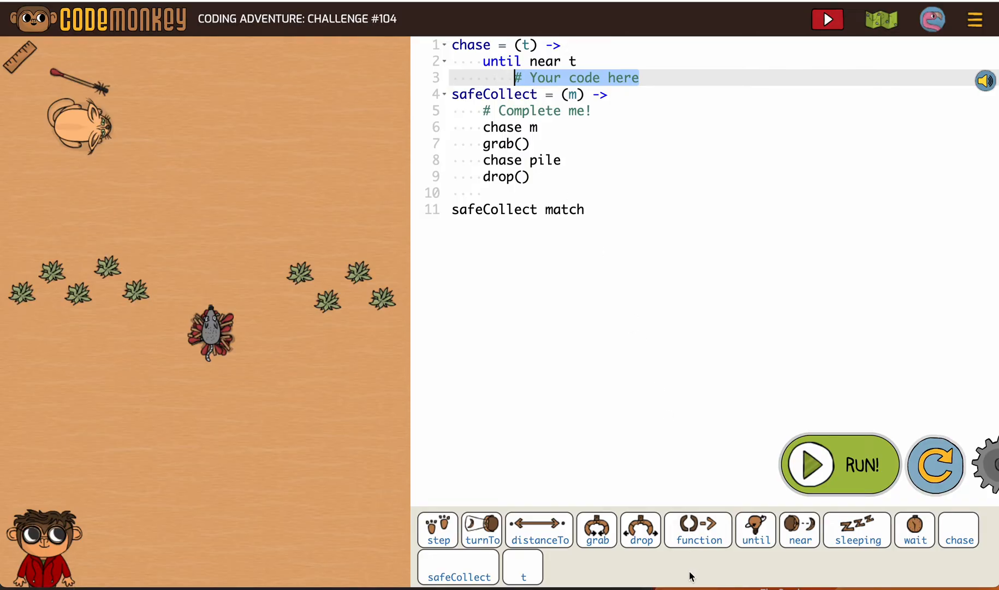
pyautogui.click(481, 529)
pyautogui.write('step distanceTo t')
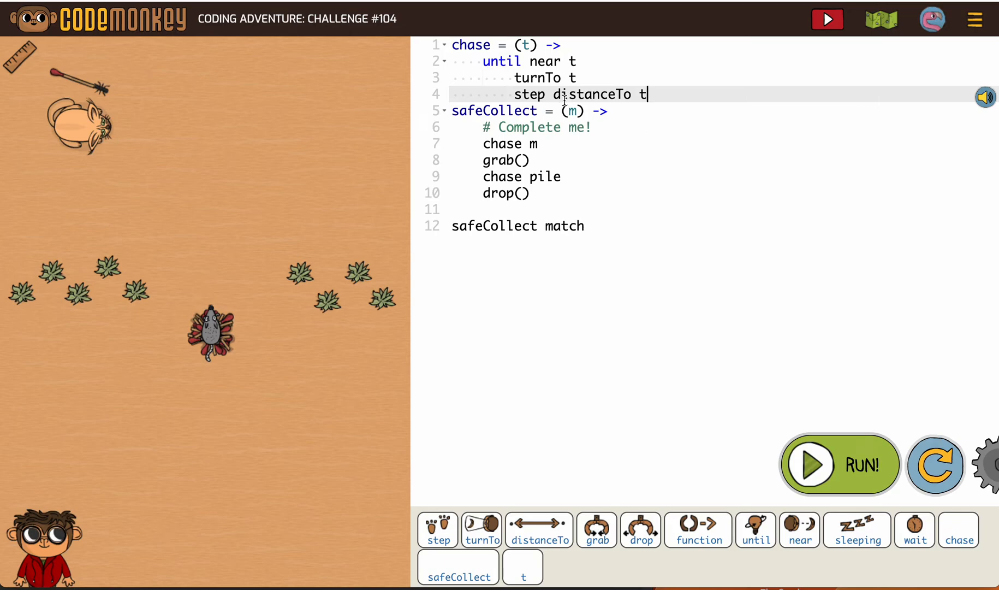
pyautogui.moveTo(468, 154)
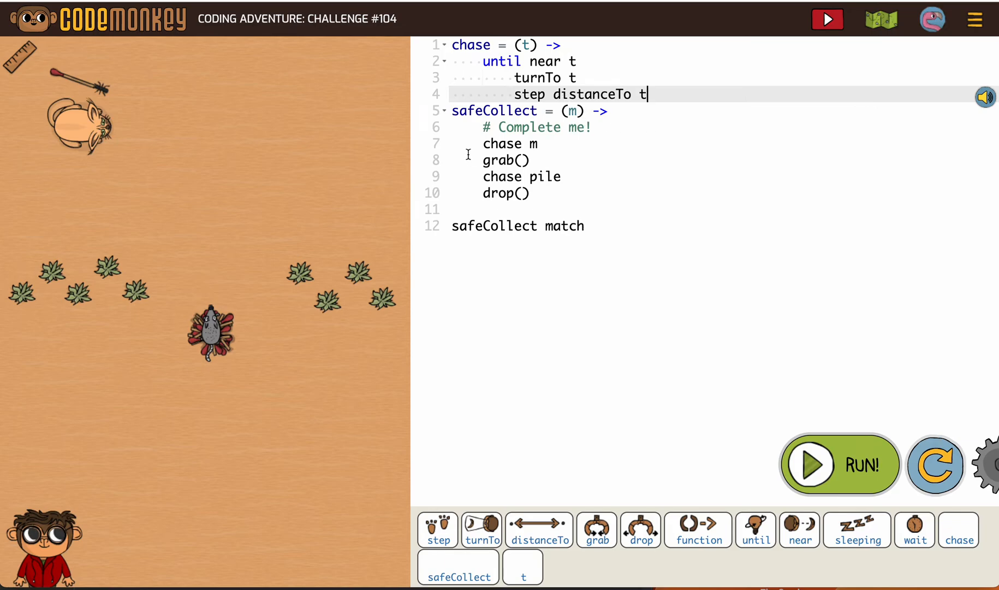
pyautogui.moveTo(541, 144)
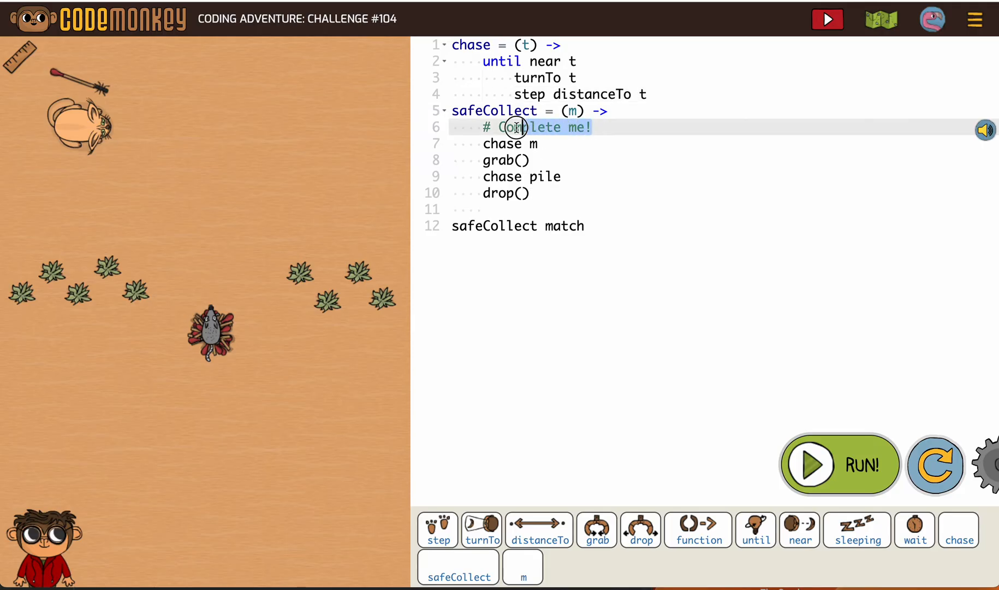
# Replace '# Complete me!' with an until loop on cat.sleeping() in safeCollect.
pyautogui.press('Delete')
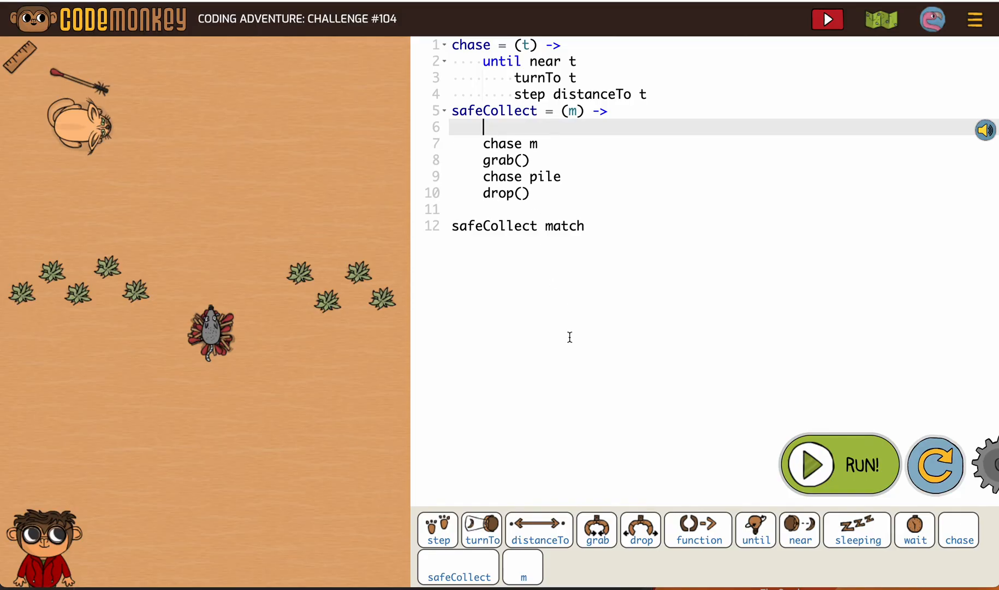
pyautogui.click(755, 529)
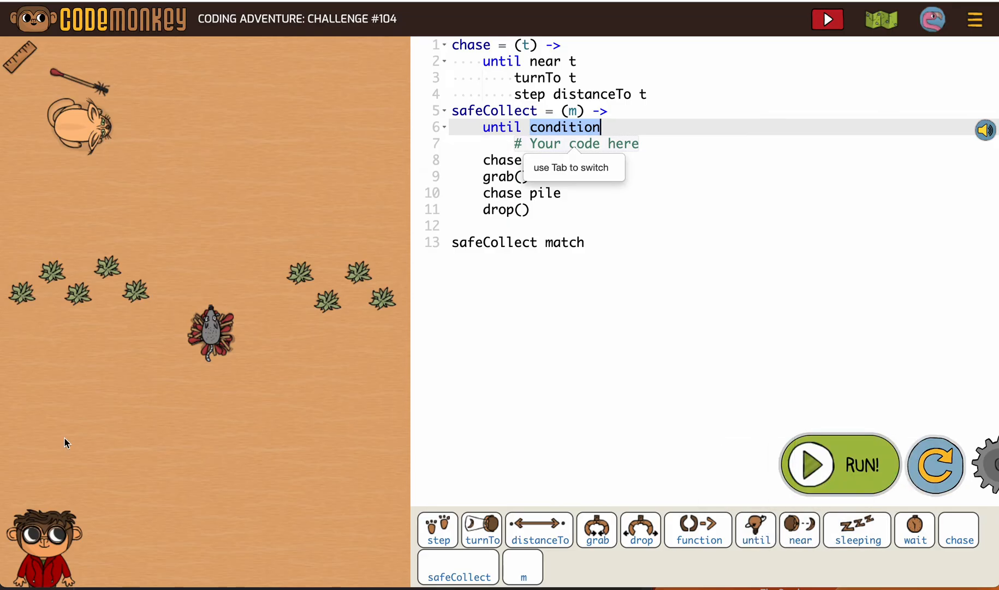
pyautogui.write('cat')
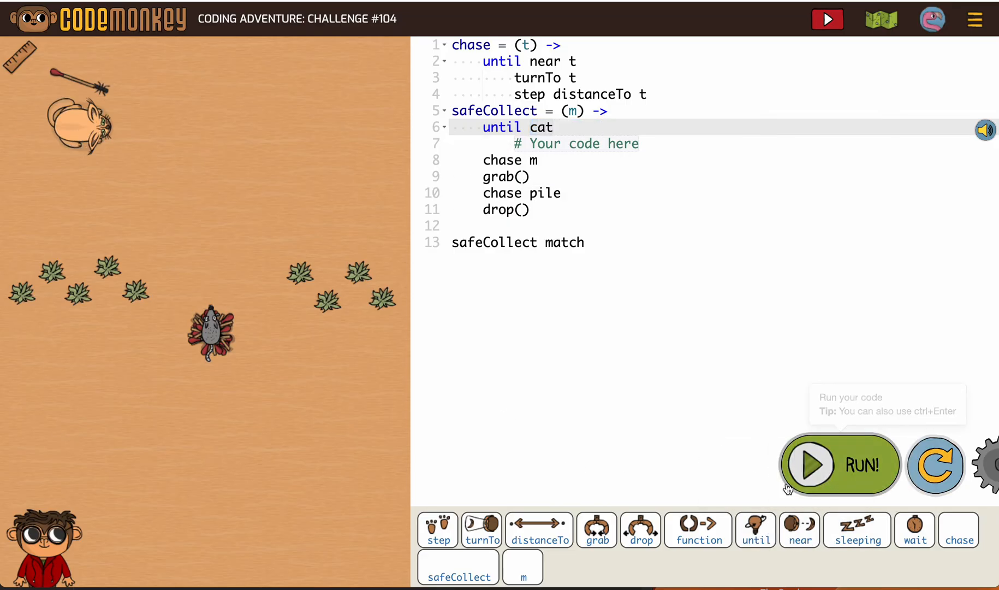
pyautogui.write('.sleeping()')
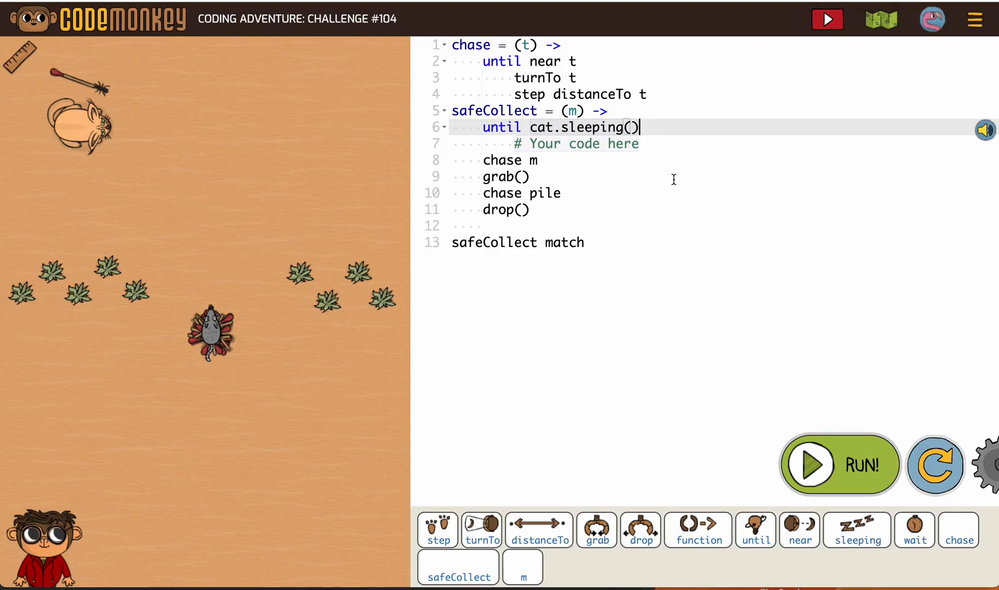
# Put a wait block inside the new loop in place of its placeholder.
pyautogui.click(598, 143)
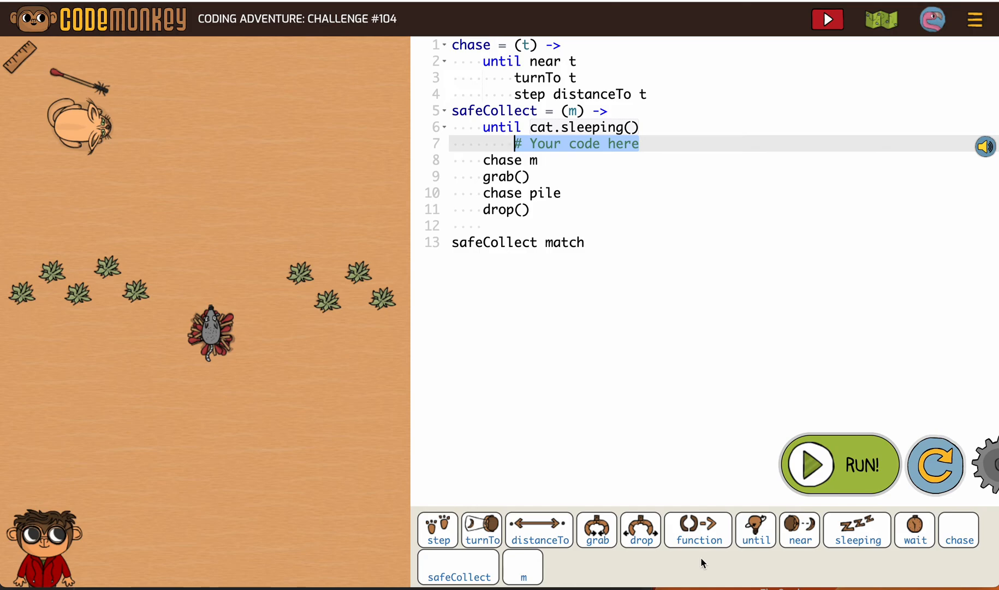
pyautogui.moveTo(857, 529)
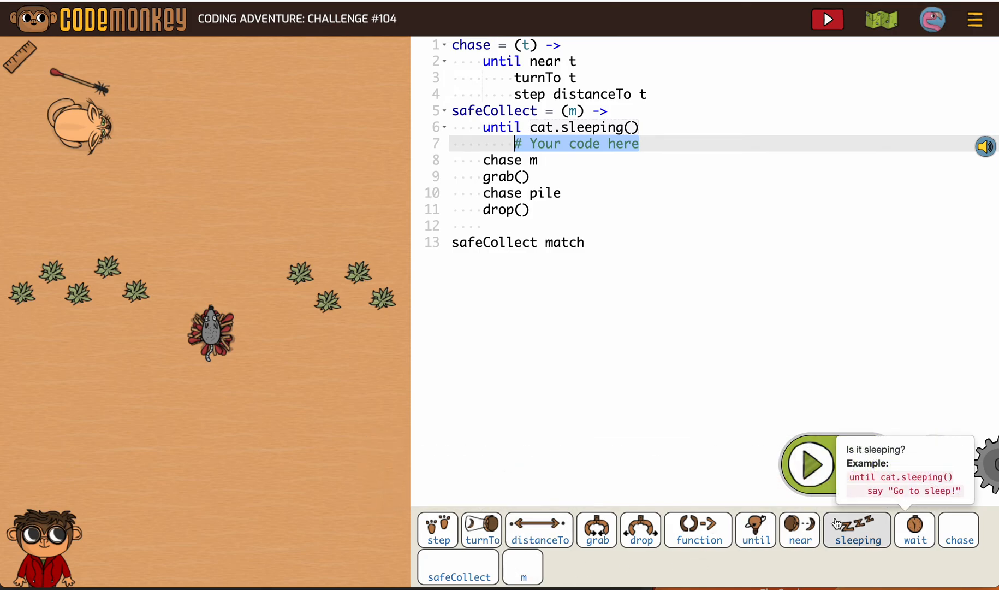
pyautogui.click(914, 529)
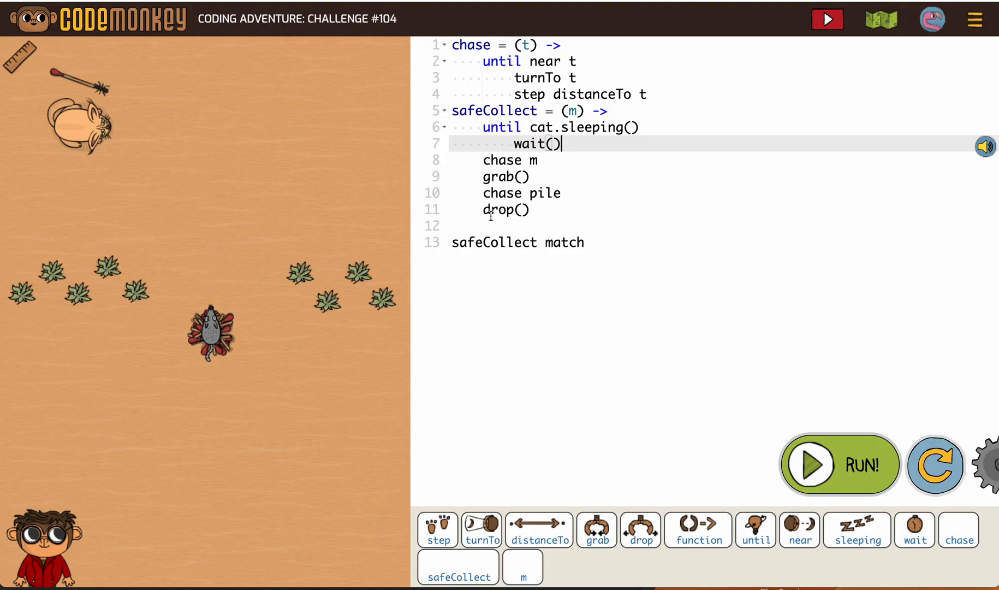
pyautogui.moveTo(751, 373)
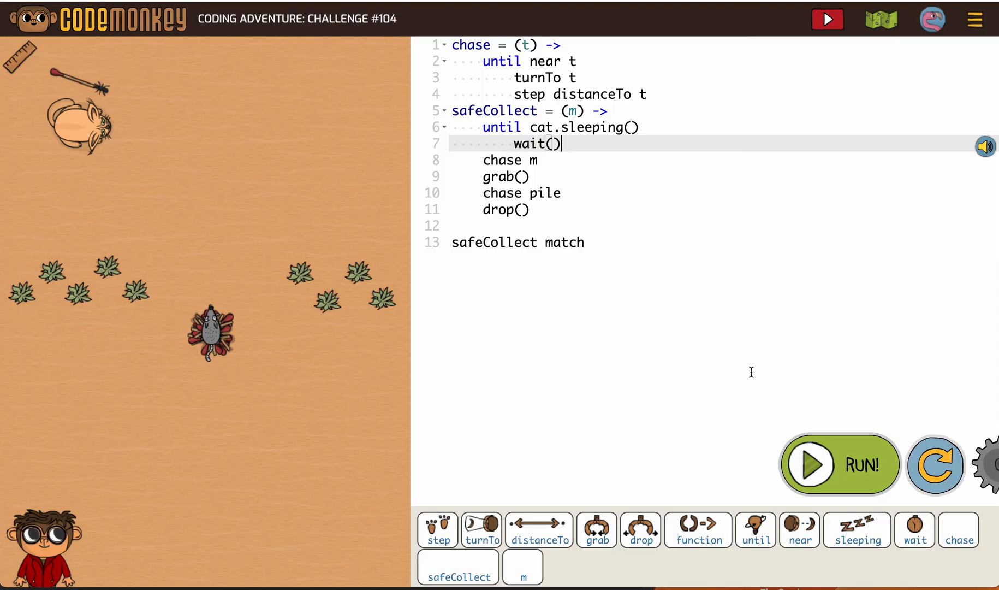
# Run the program so the rat collects the match while the cat sleeps.
pyautogui.click(839, 464)
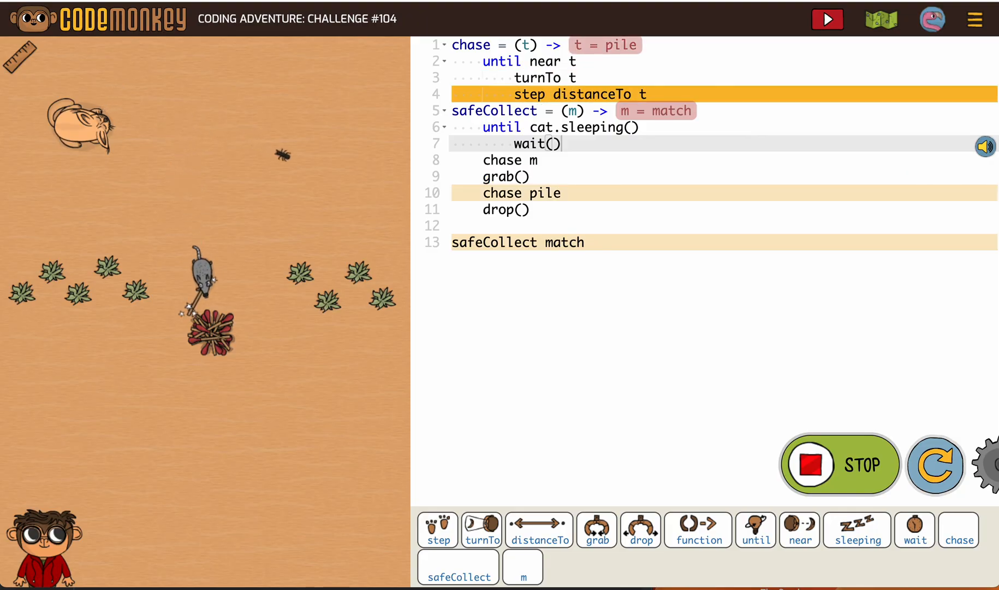
pyautogui.click(825, 19)
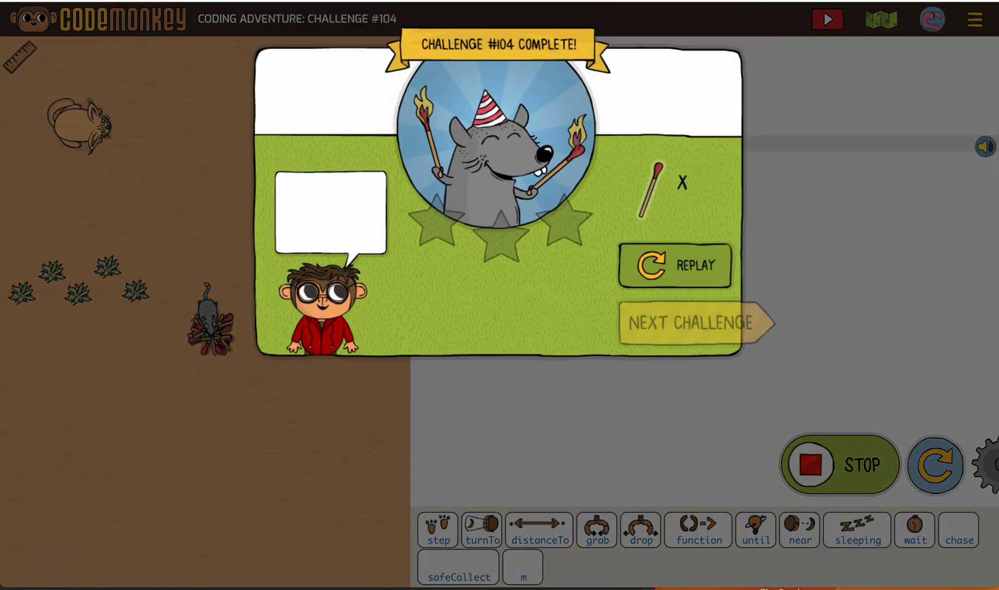